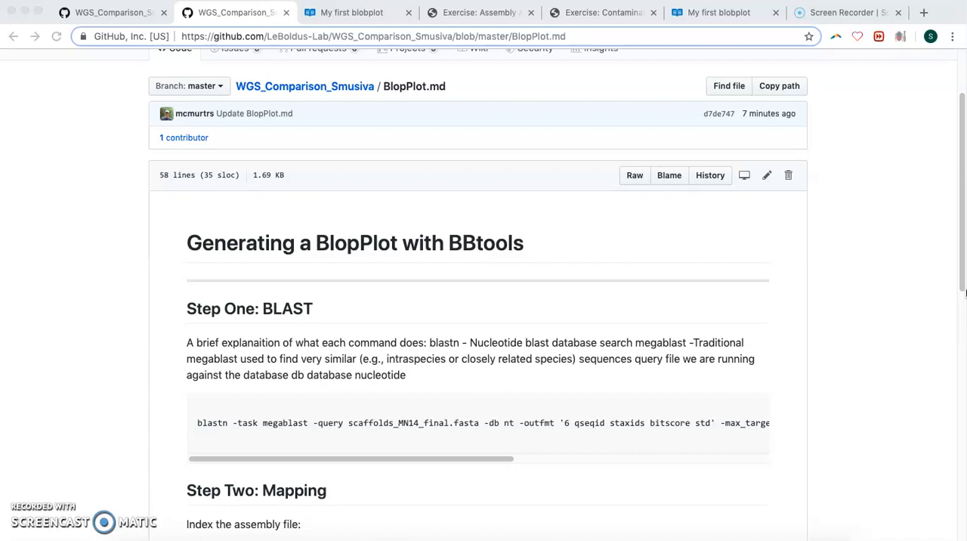
mouse_move(902, 372)
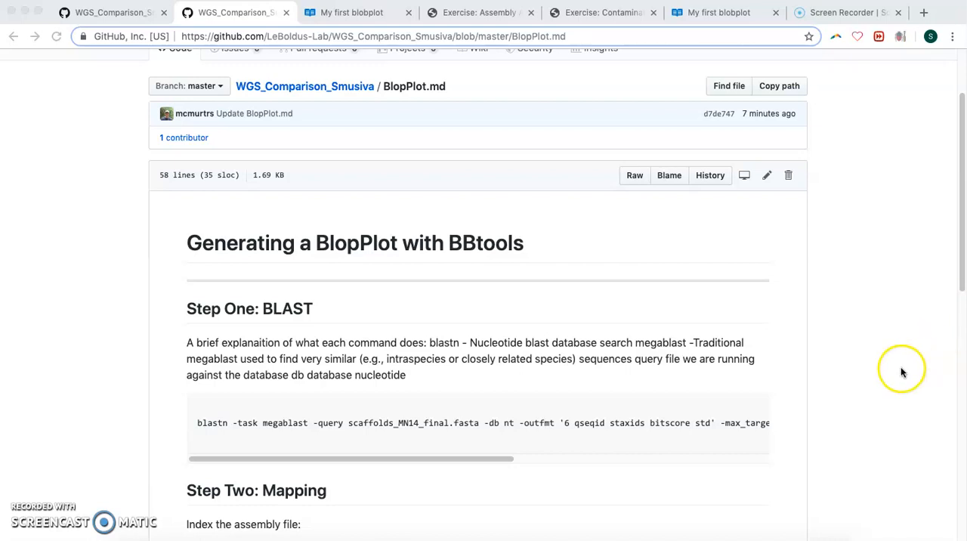
Step: Select the whole blastn megablast command in the Step One code block for copying
scroll("down", 3)
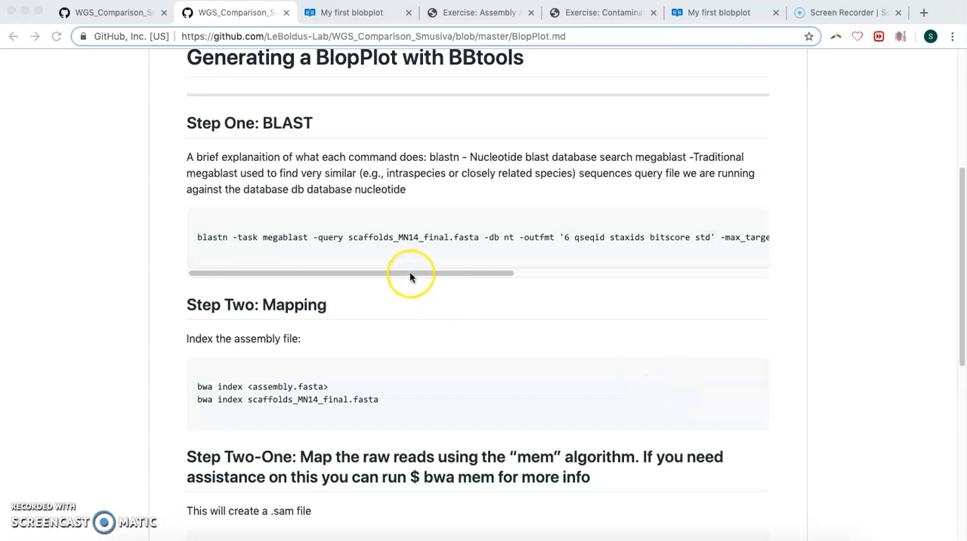
mouse_move(446, 270)
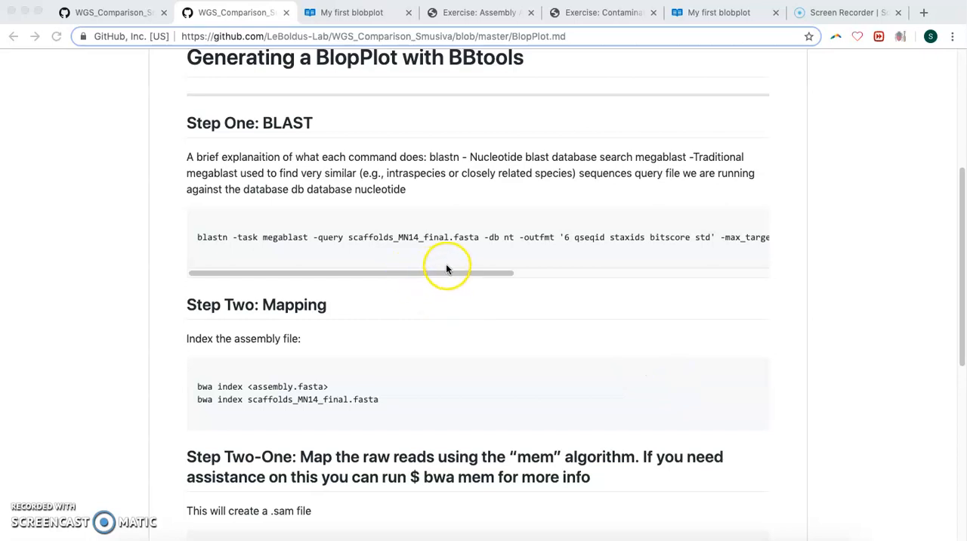
mouse_move(517, 257)
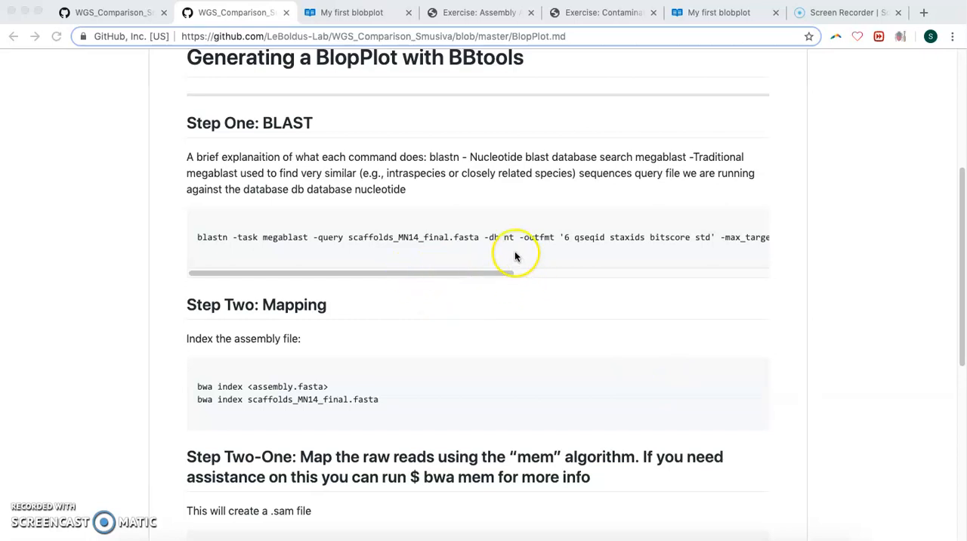
mouse_move(478, 255)
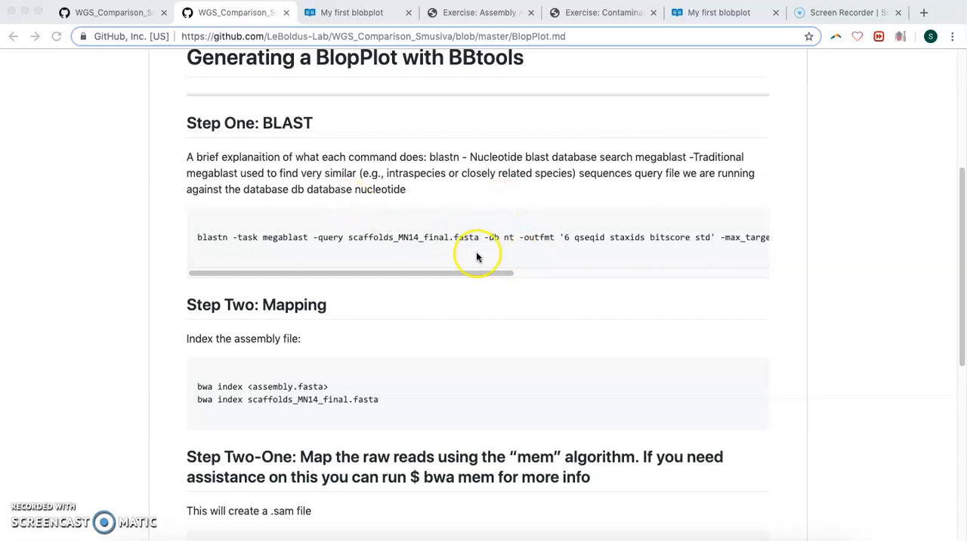
mouse_move(325, 151)
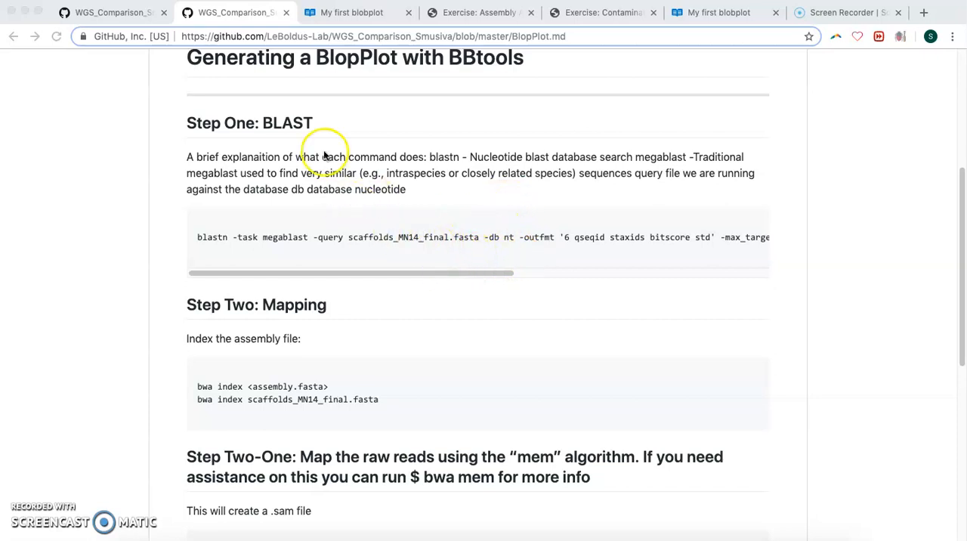
mouse_move(441, 257)
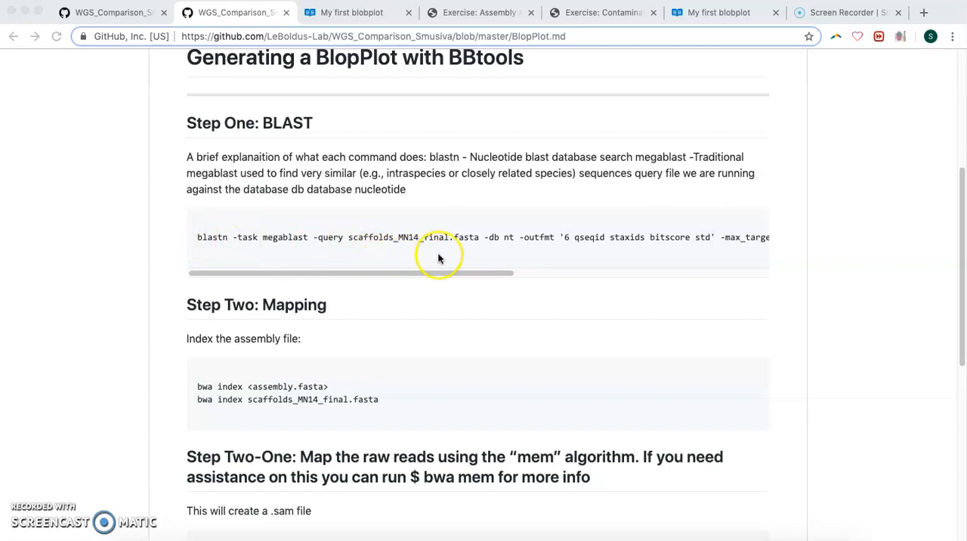
mouse_move(454, 278)
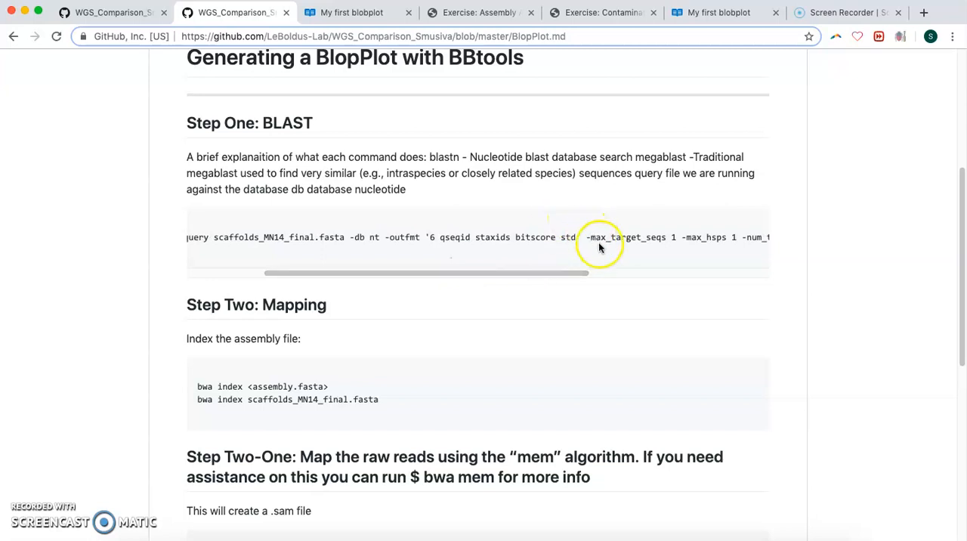
left_click_drag(451, 273, 602, 273)
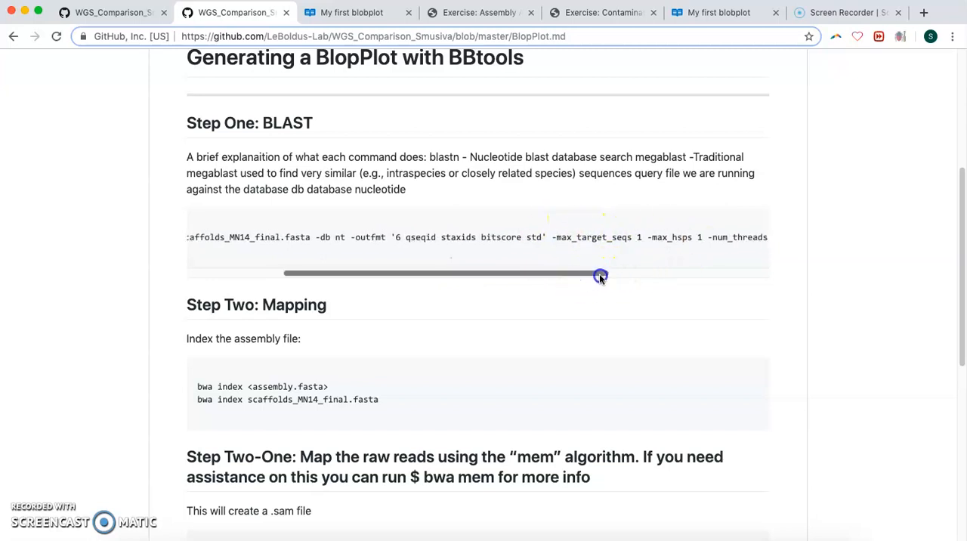
left_click_drag(602, 274, 529, 274)
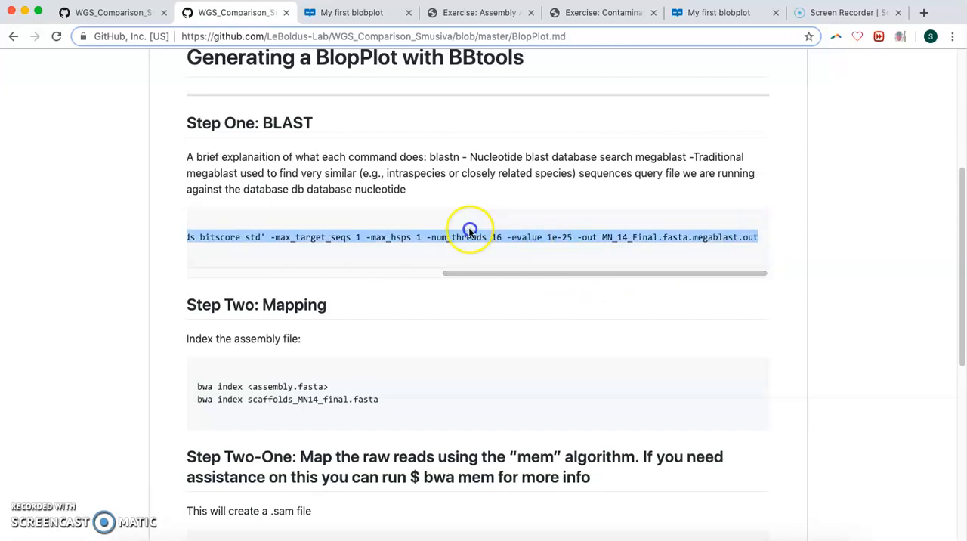
scroll("left", 3)
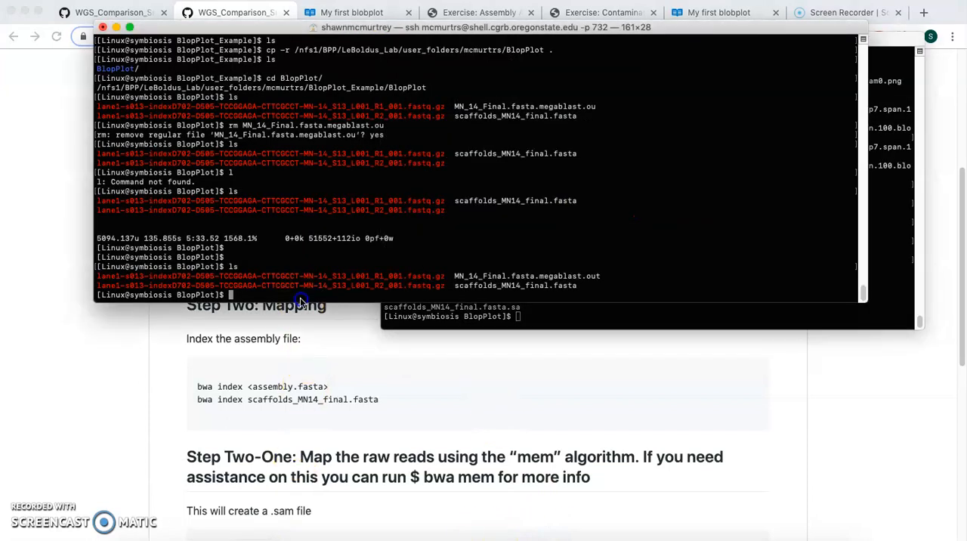
Step: Enter blobtools plot on MN_14_Final_blopPlotFile.blobDB.json with output prefix MN_14_FinalblopPlot
type("blobtools plot -i MN_14_Final_blopPlotFile.blobDB.json -o MN_14_FinalblopPlot")
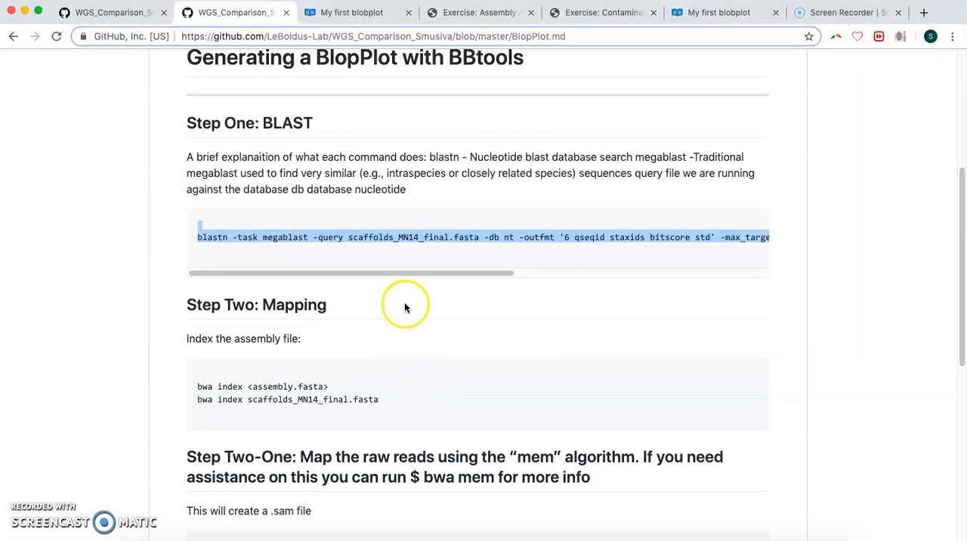
Step: Bring the Step Two: Mapping section with the bwa index and bwa mem commands into view
scroll("down", 3)
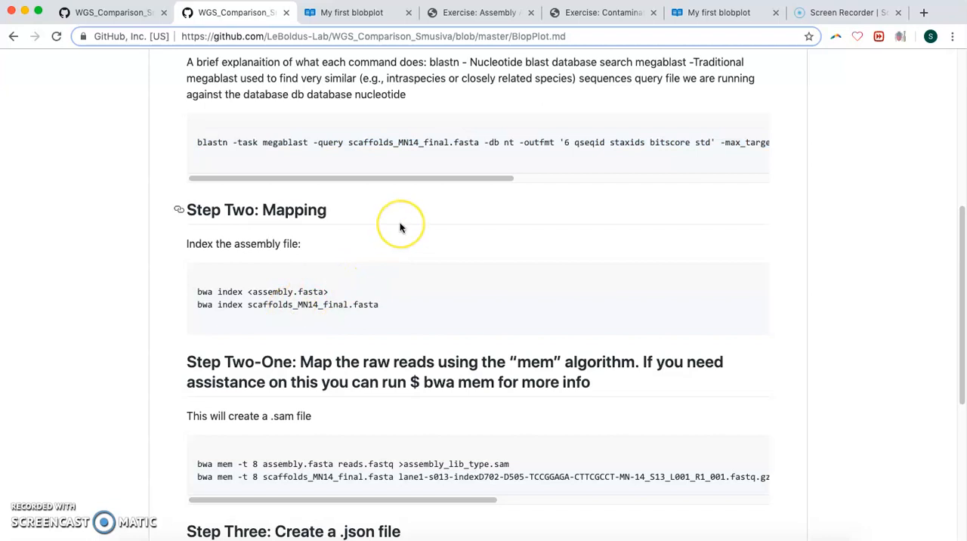
mouse_move(198, 357)
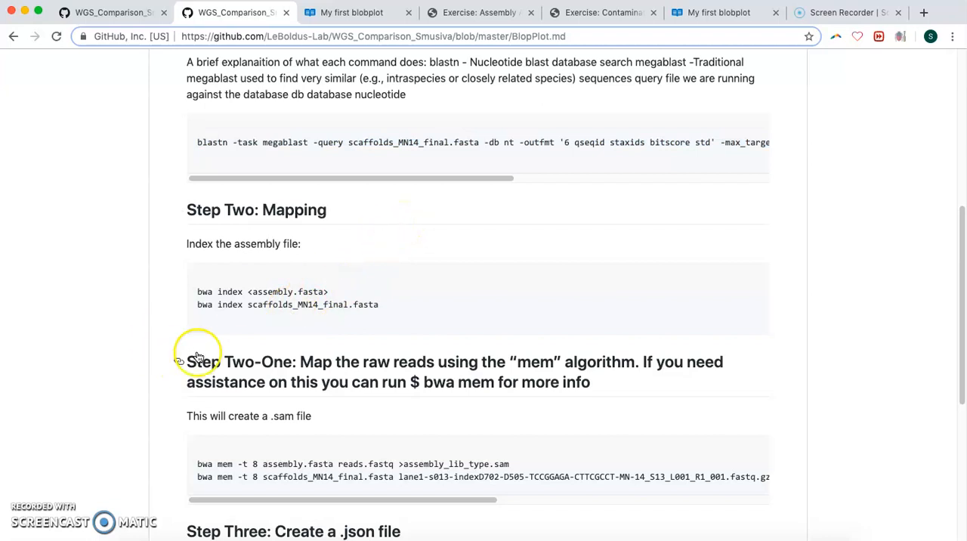
mouse_move(198, 308)
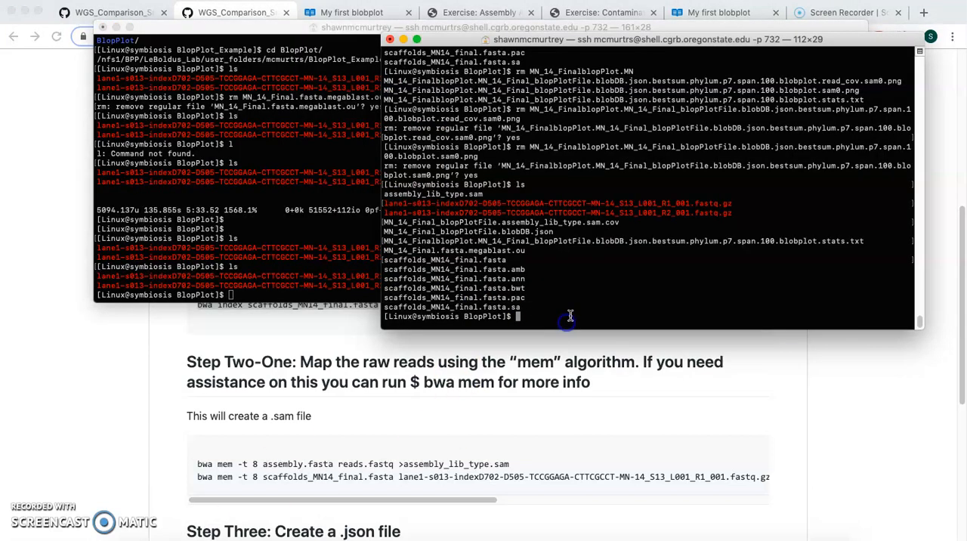
Step: Run bwa index on scaffolds_MN14_final.fasta to index the assembly
type("bwa index scaffolds_MN14_final.fasta")
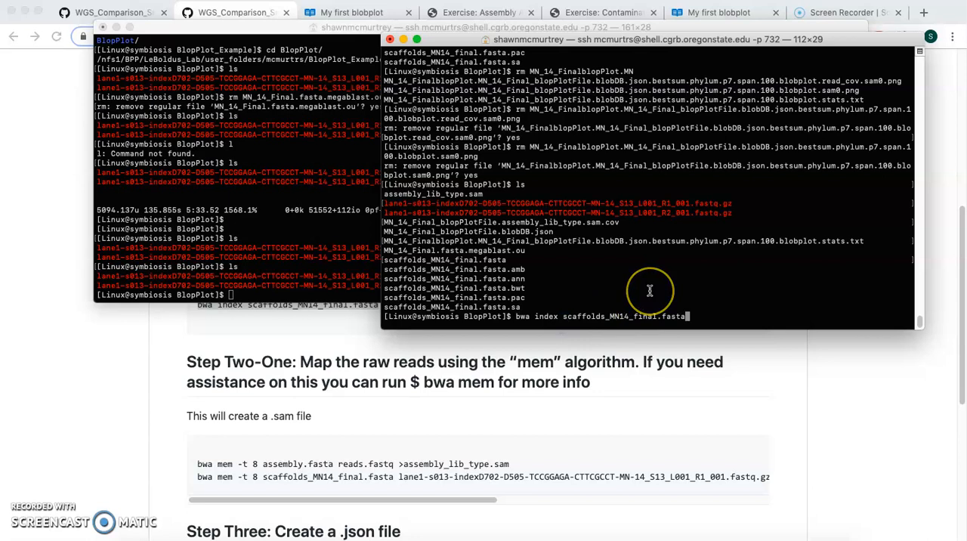
key("Return")
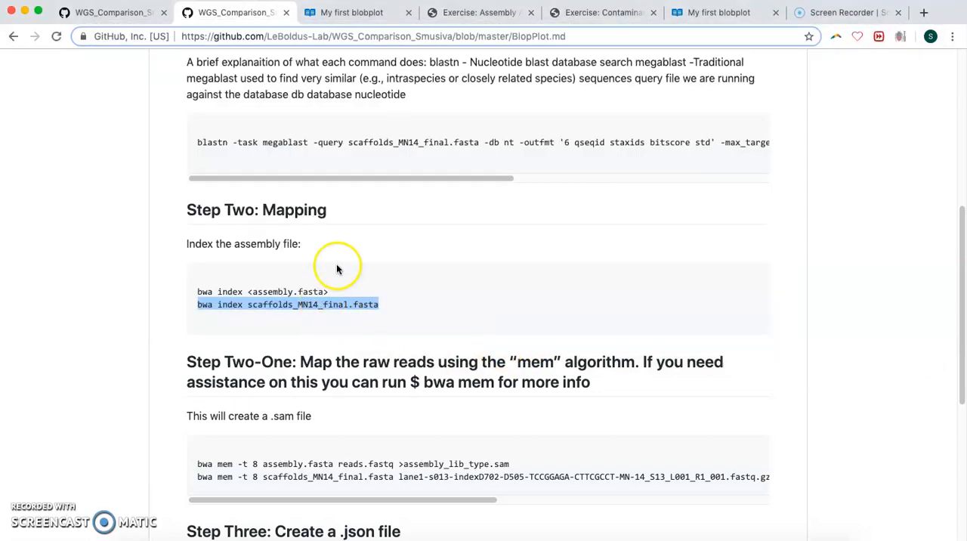
Step: Select the bwa mem line mapping the MN14 reads to the scaffolds in Step Two-One
left_click(329, 244)
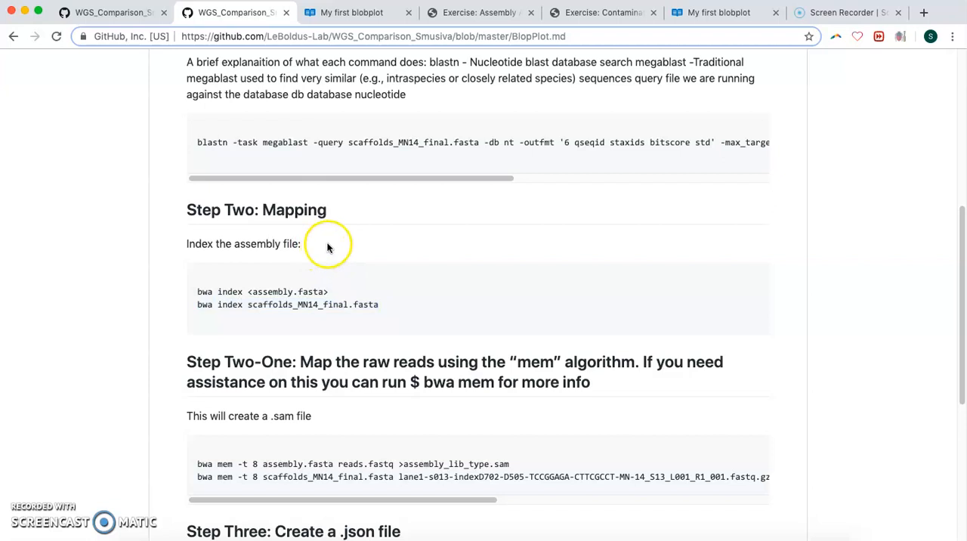
mouse_move(289, 426)
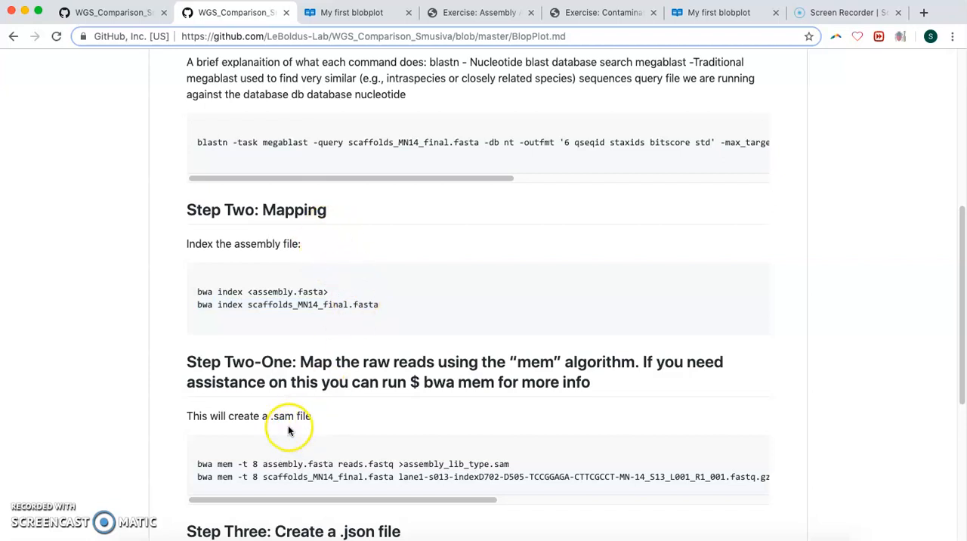
mouse_move(284, 482)
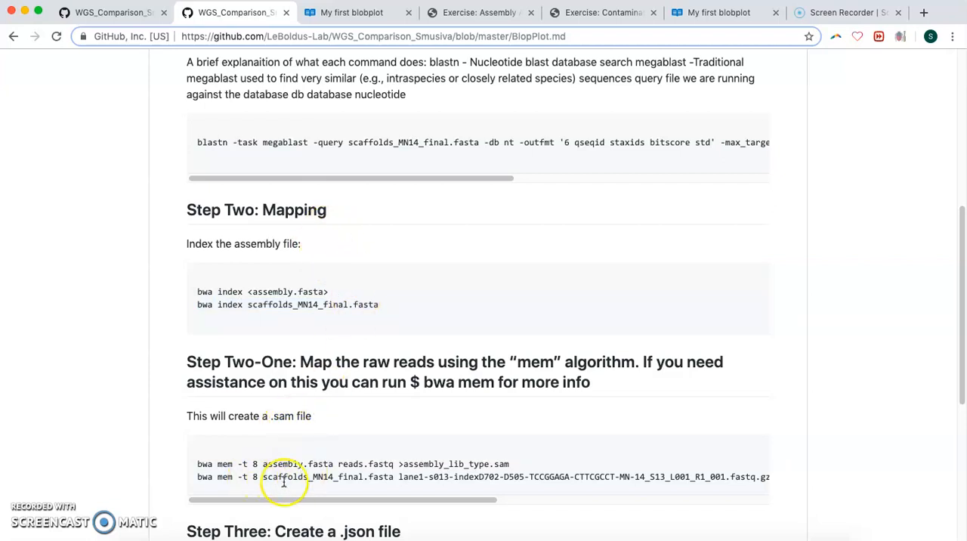
mouse_move(471, 390)
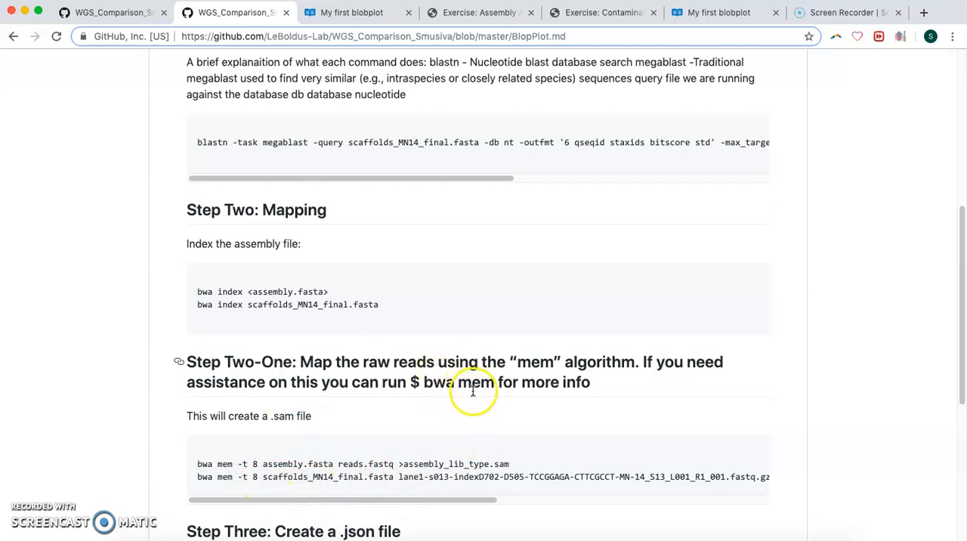
mouse_move(511, 193)
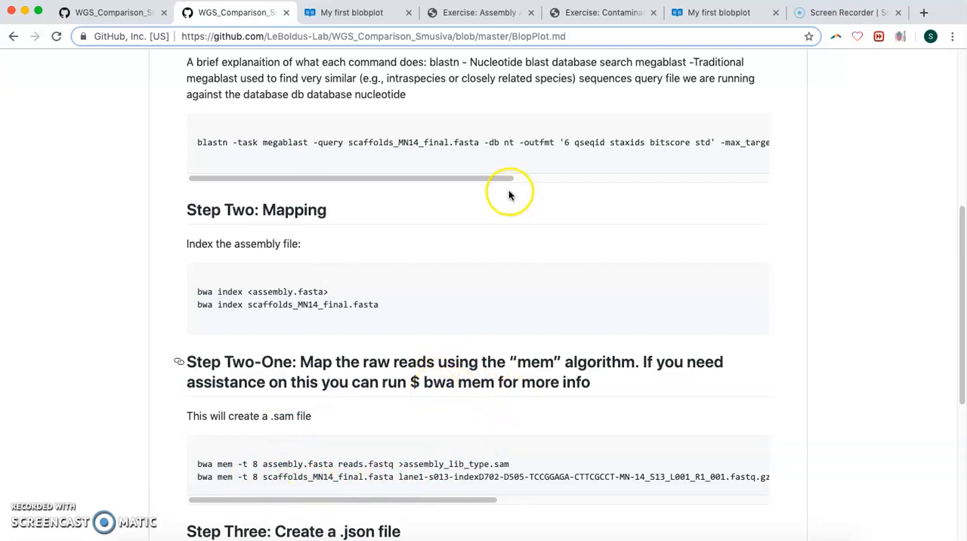
left_click(481, 12)
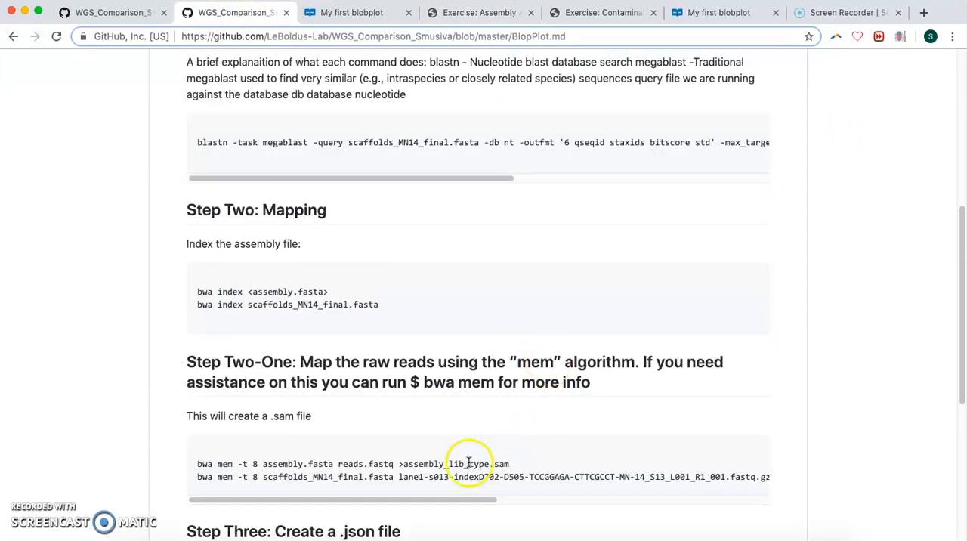
mouse_move(303, 433)
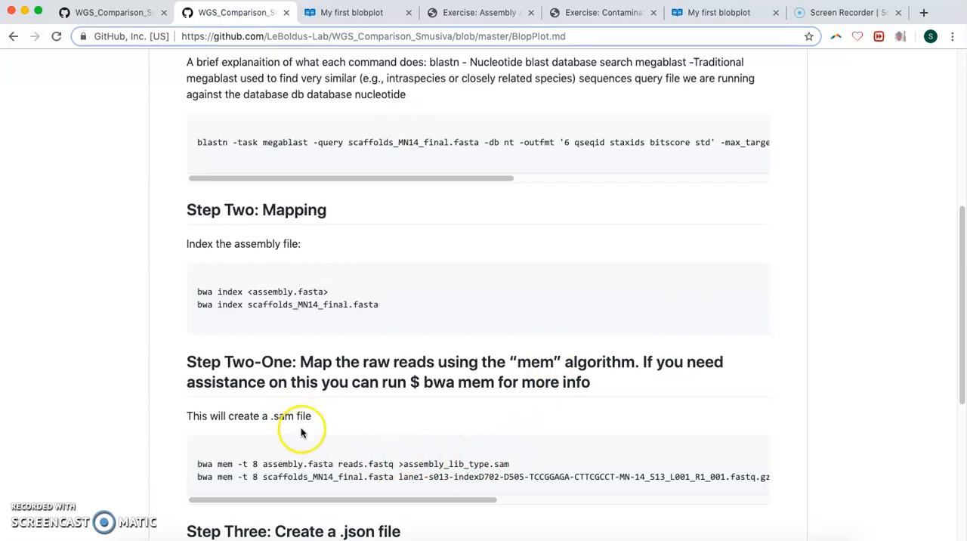
mouse_move(227, 478)
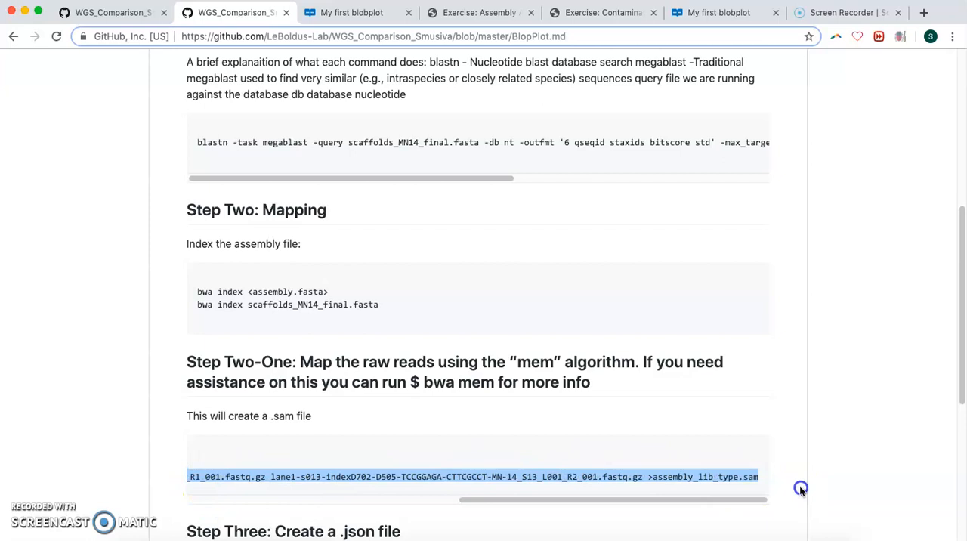
mouse_move(402, 495)
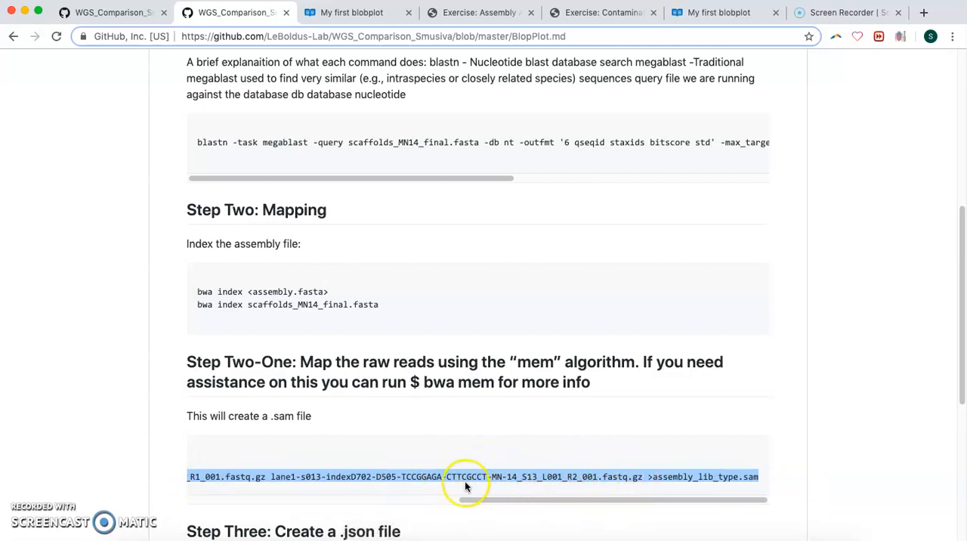
left_click_drag(466, 499, 442, 505)
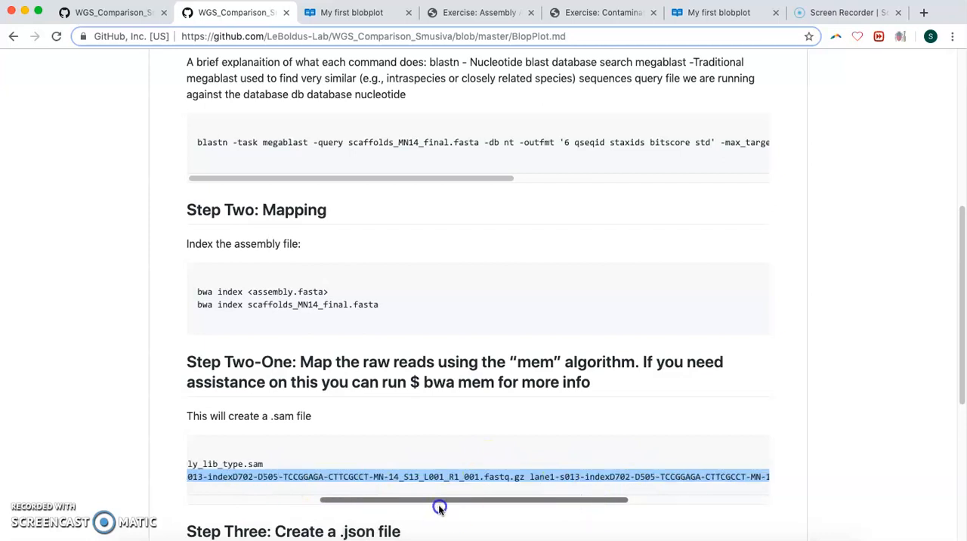
left_click_drag(439, 499, 321, 499)
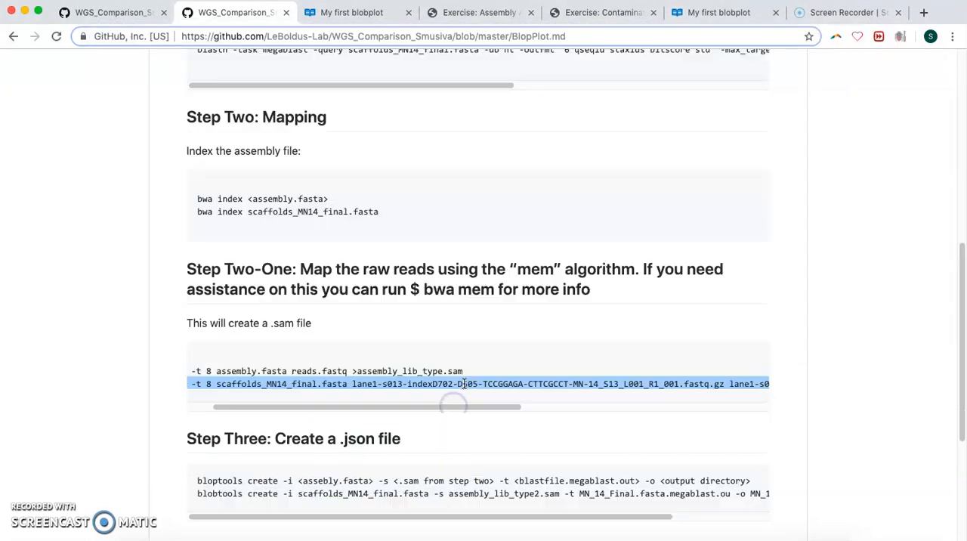
scroll("down", 3)
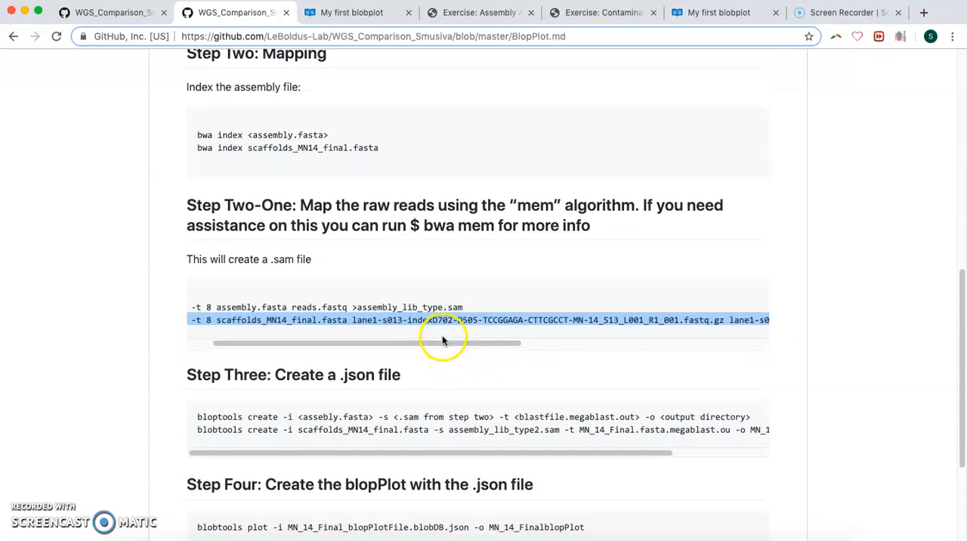
scroll("down", 3)
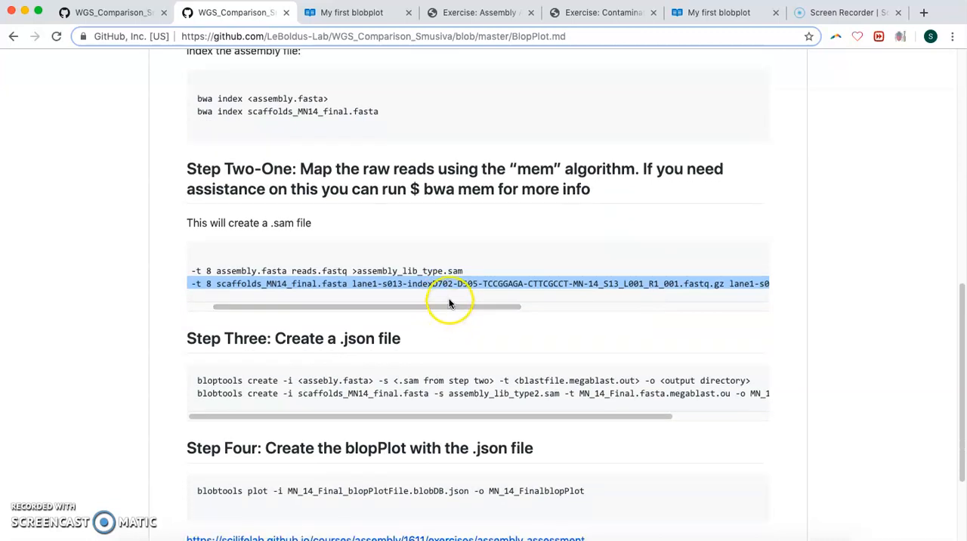
mouse_move(194, 401)
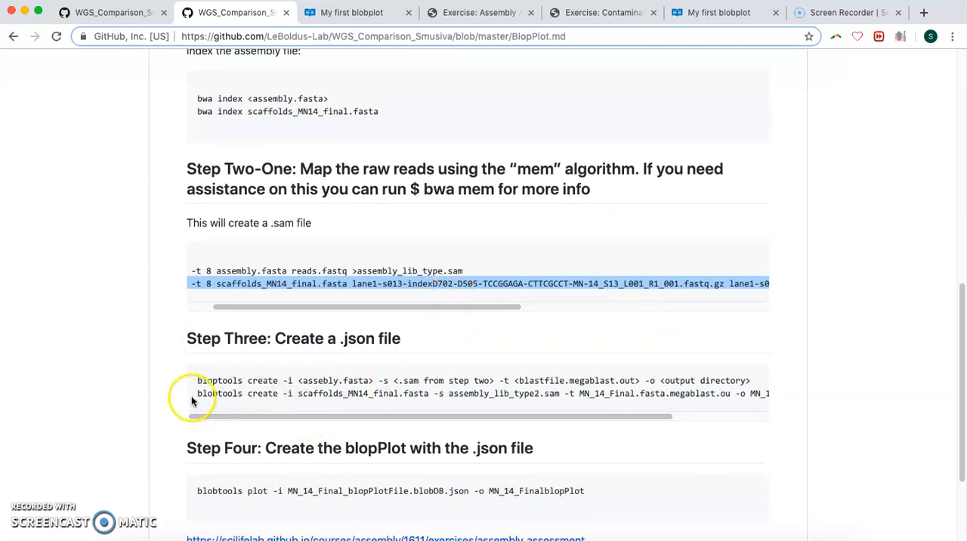
mouse_move(261, 394)
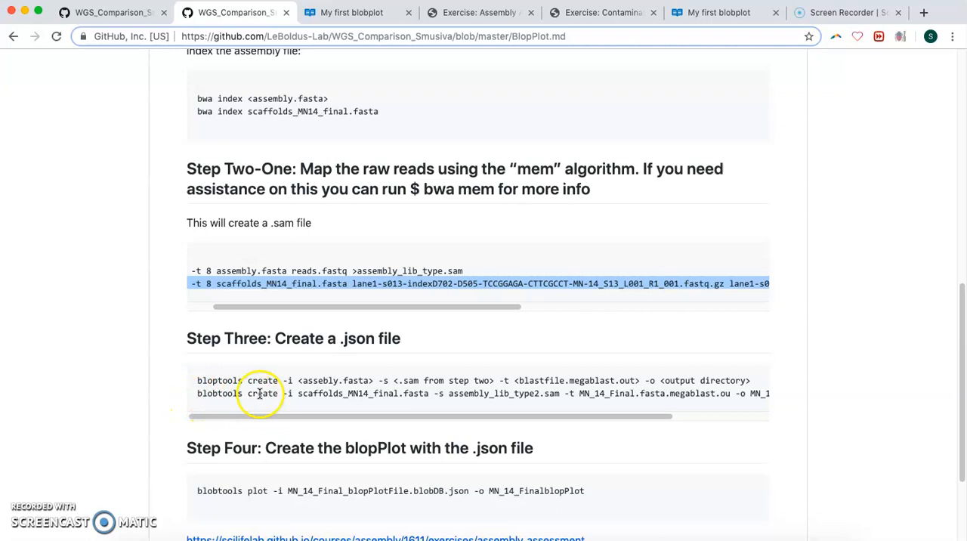
mouse_move(361, 339)
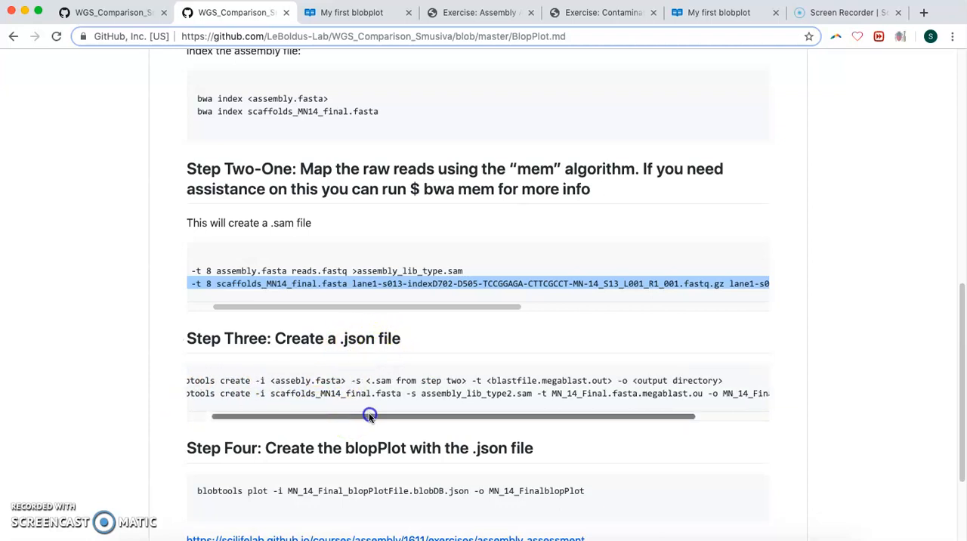
left_click_drag(369, 416, 295, 416)
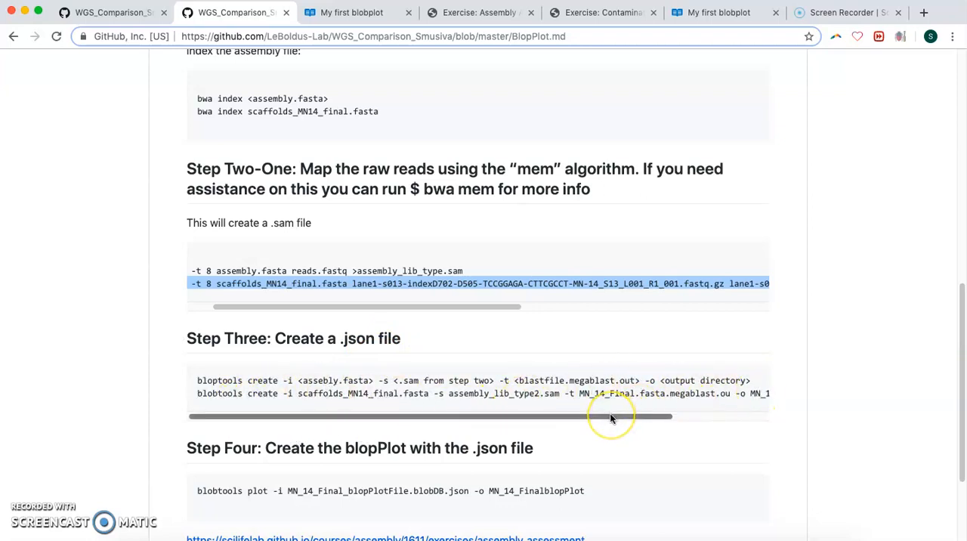
mouse_move(612, 418)
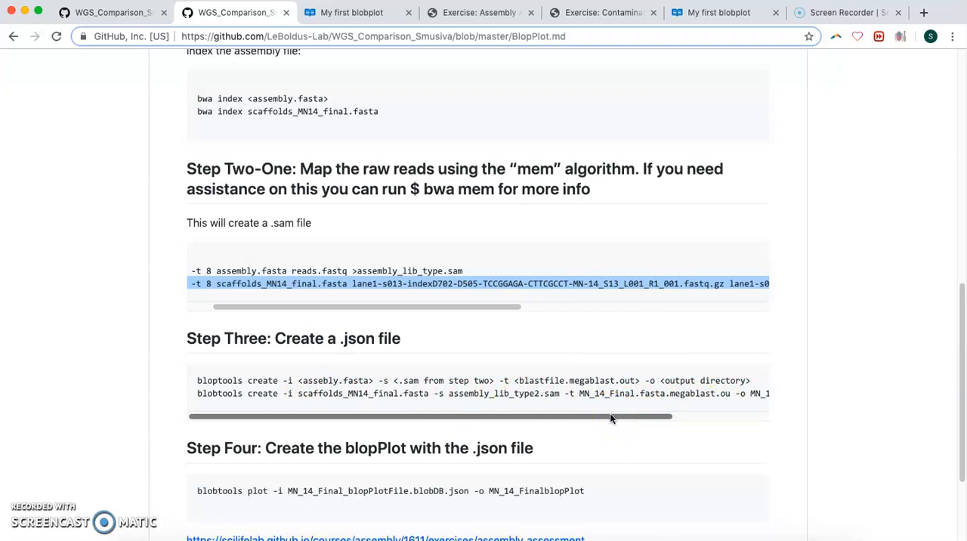
mouse_move(529, 417)
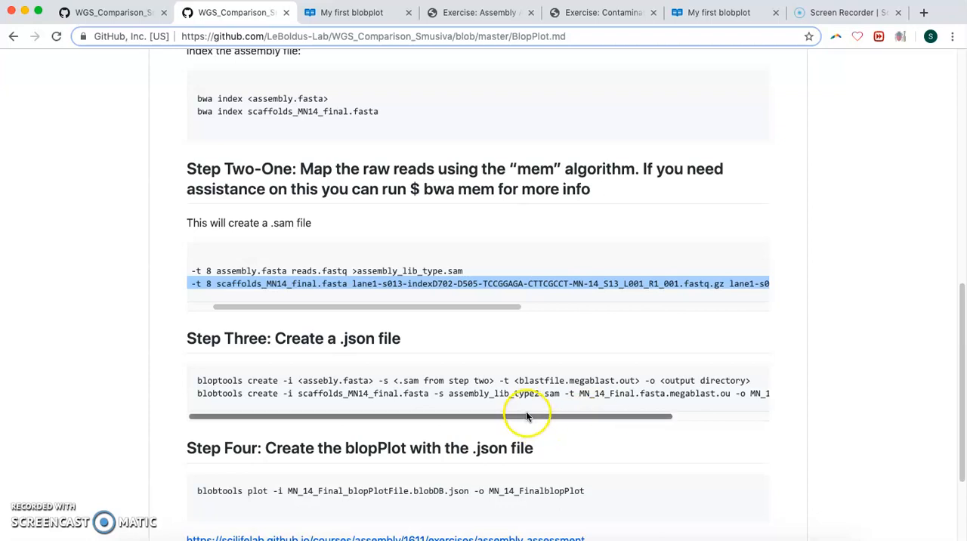
mouse_move(284, 400)
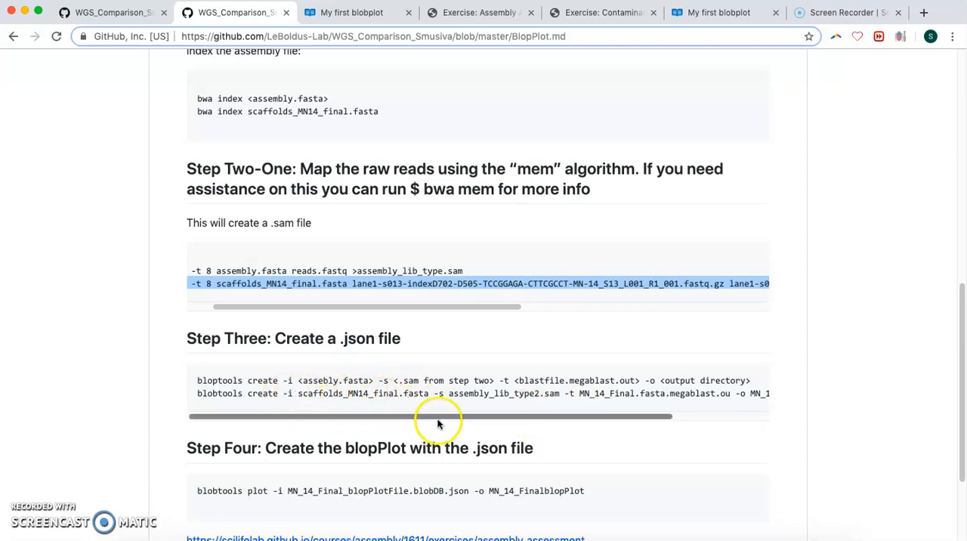
left_click_drag(439, 417, 593, 418)
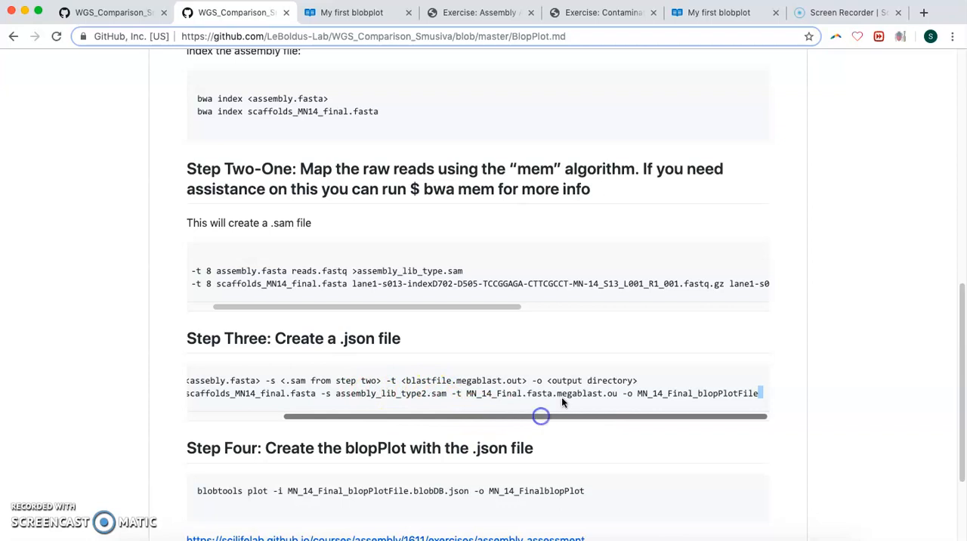
mouse_move(498, 396)
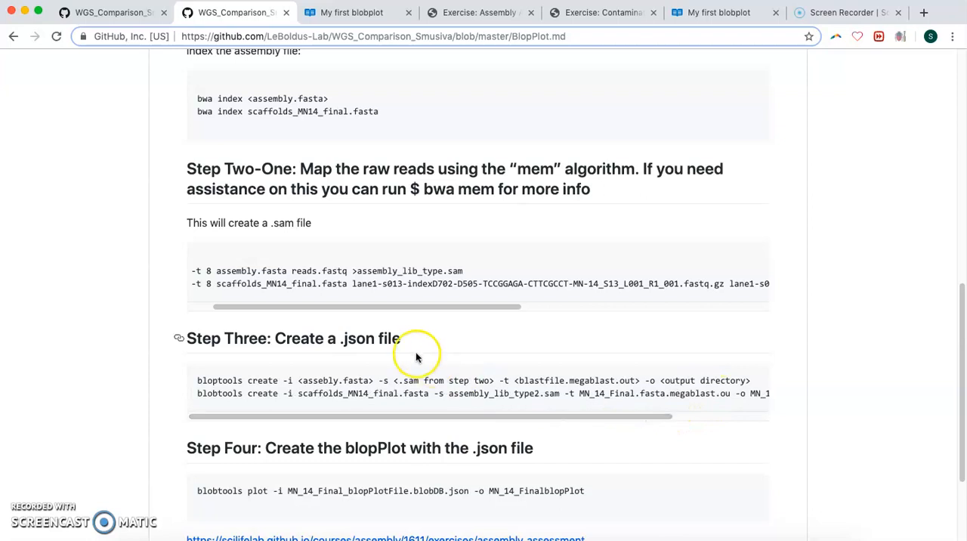
scroll("down", 3)
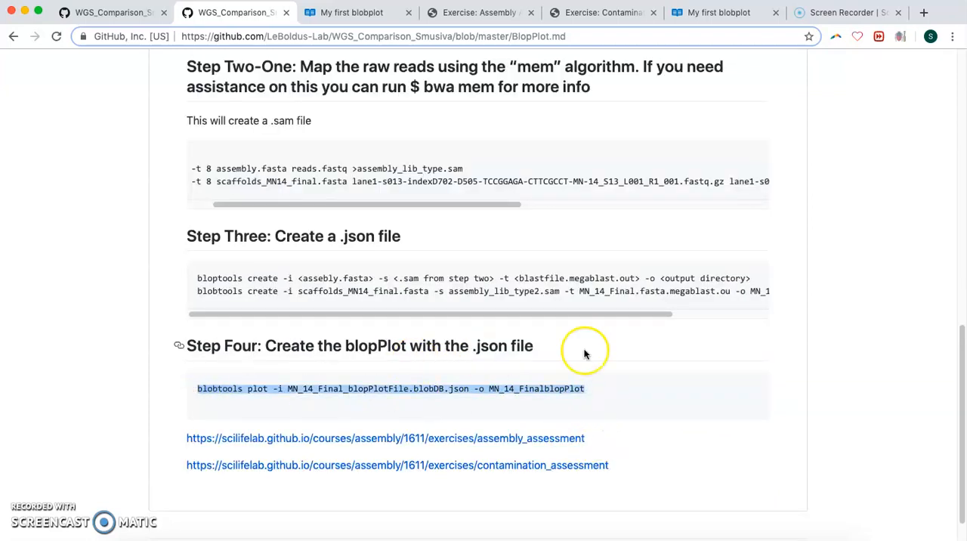
mouse_move(567, 408)
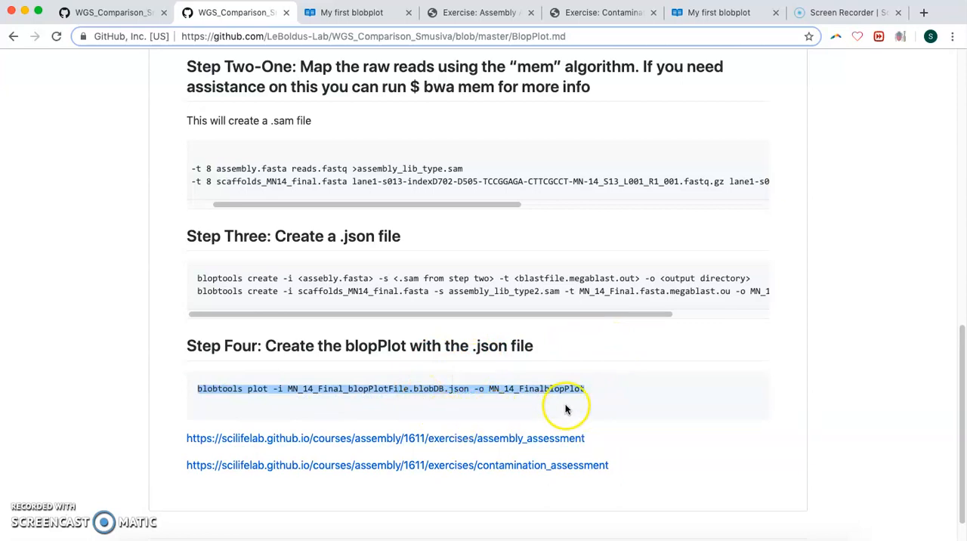
mouse_move(560, 401)
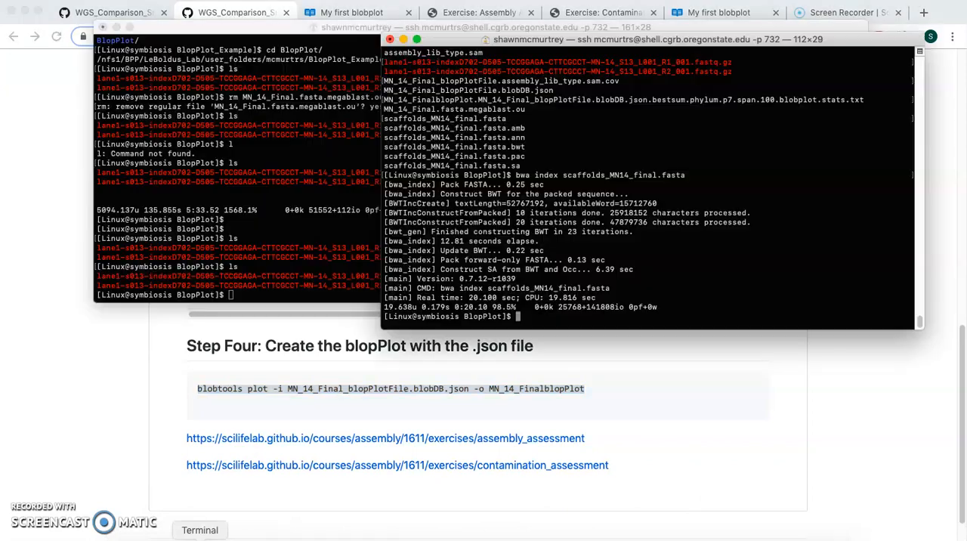
Step: Enter the Step Four blobtools plot command on the MN_14 BlobDB JSON with prefix MN_14_FinalblopPlot
type("blobtools plot -i MN_14_Final_blopPlotFile.blobDB.json -o MN_14_FinalblopPlot")
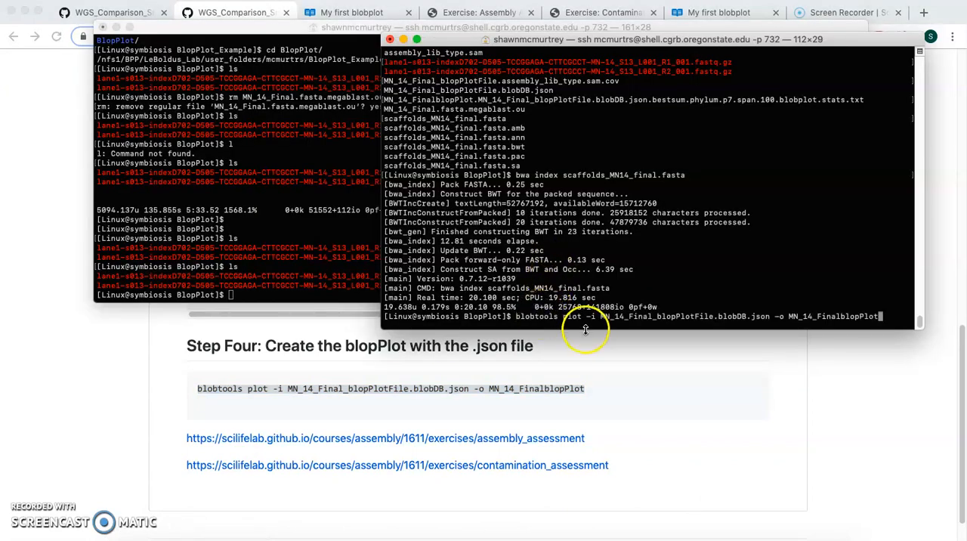
mouse_move(739, 296)
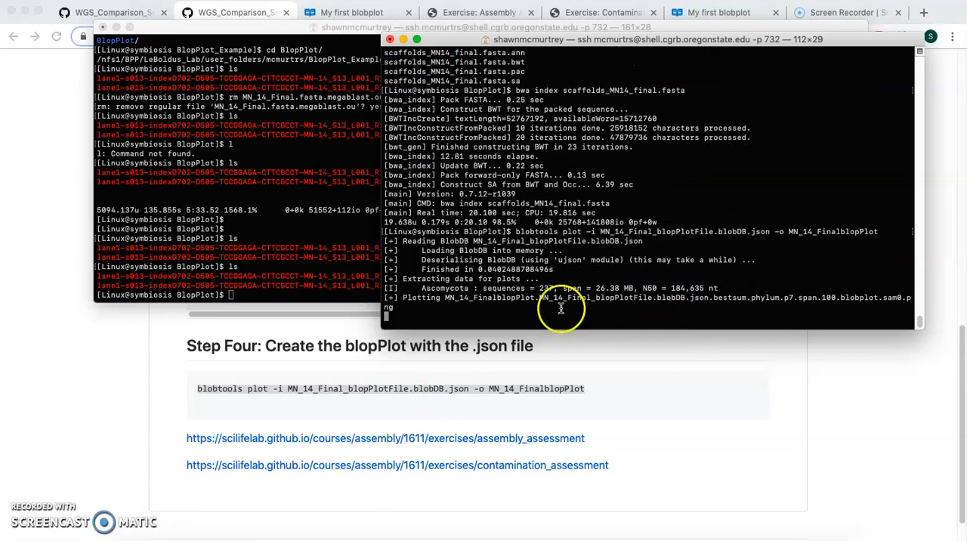
mouse_move(336, 265)
type("ls")
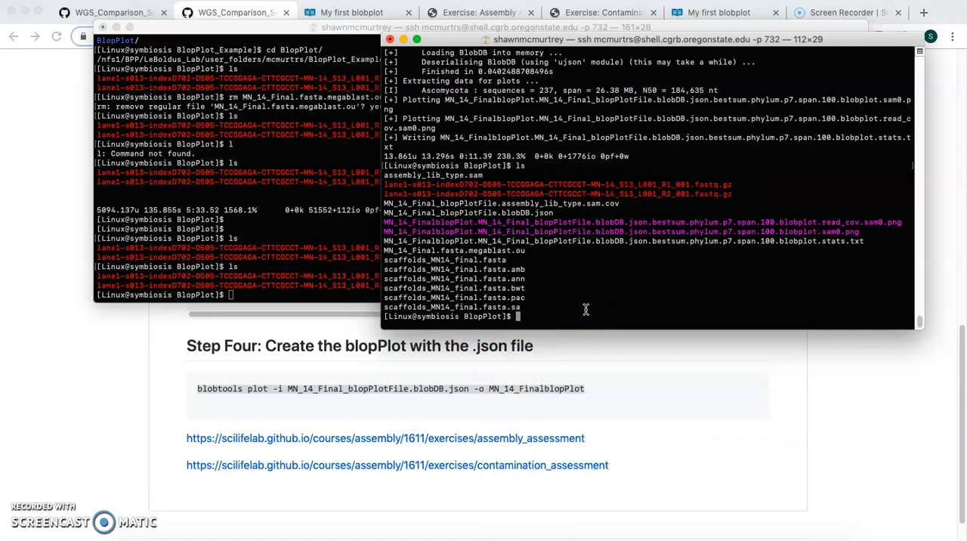
mouse_move(865, 229)
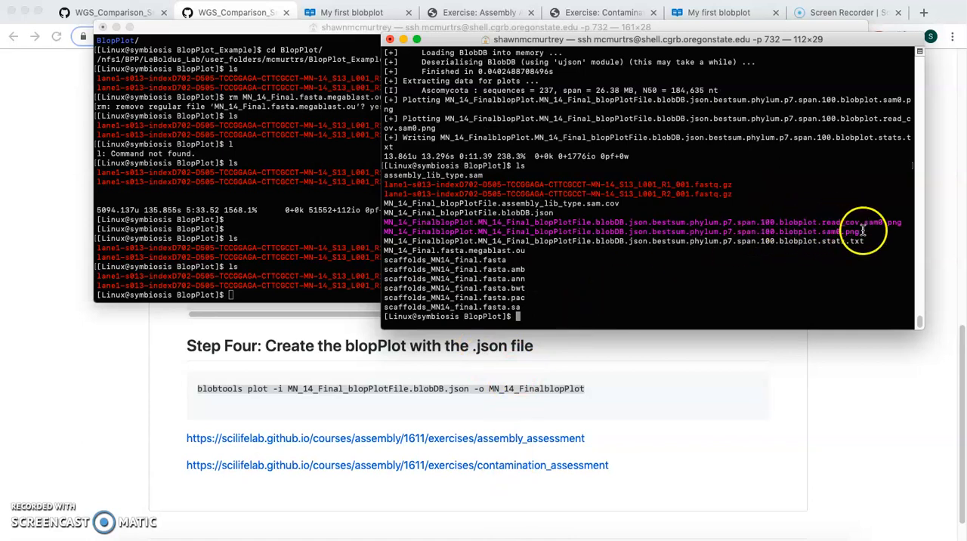
mouse_move(445, 121)
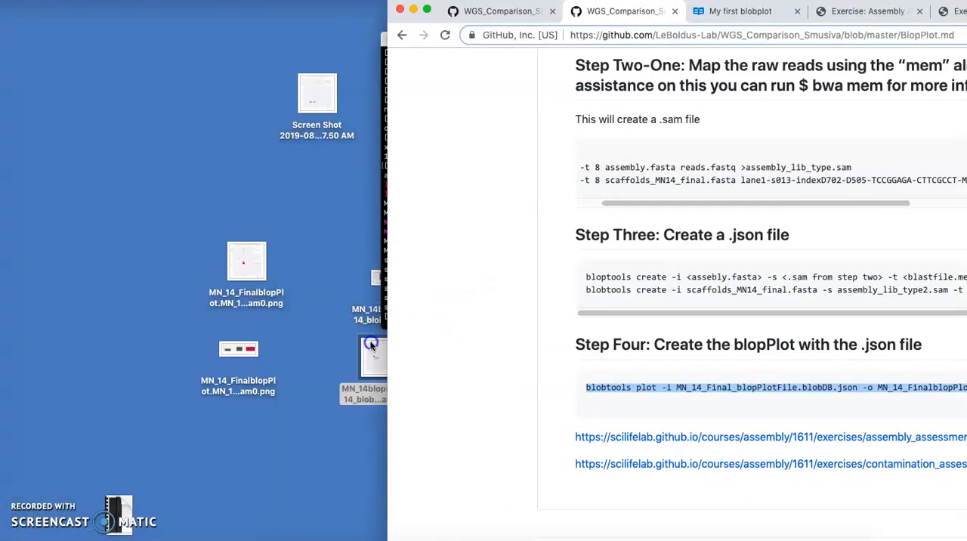
Step: Open the MN_14 blobplot PNG from the desktop in Preview
double_click(372, 355)
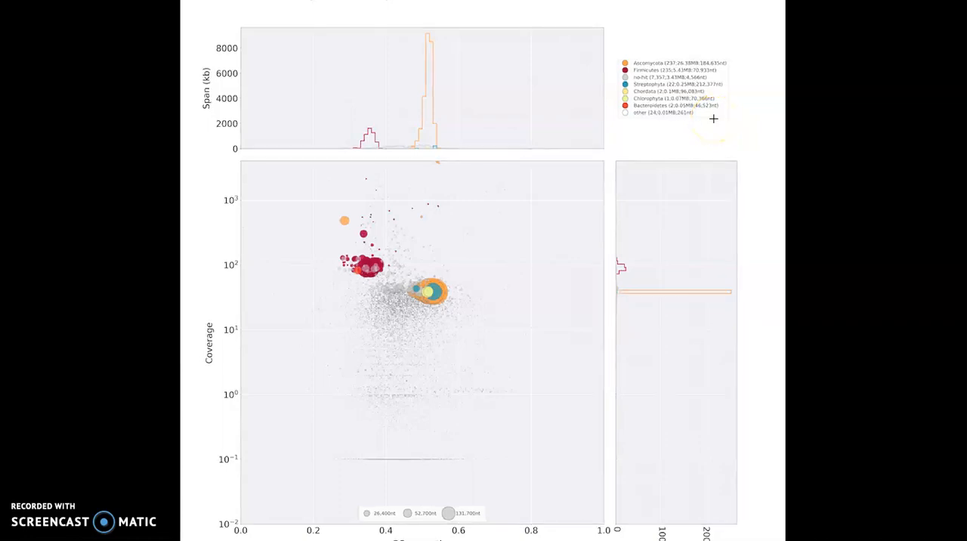
mouse_move(435, 269)
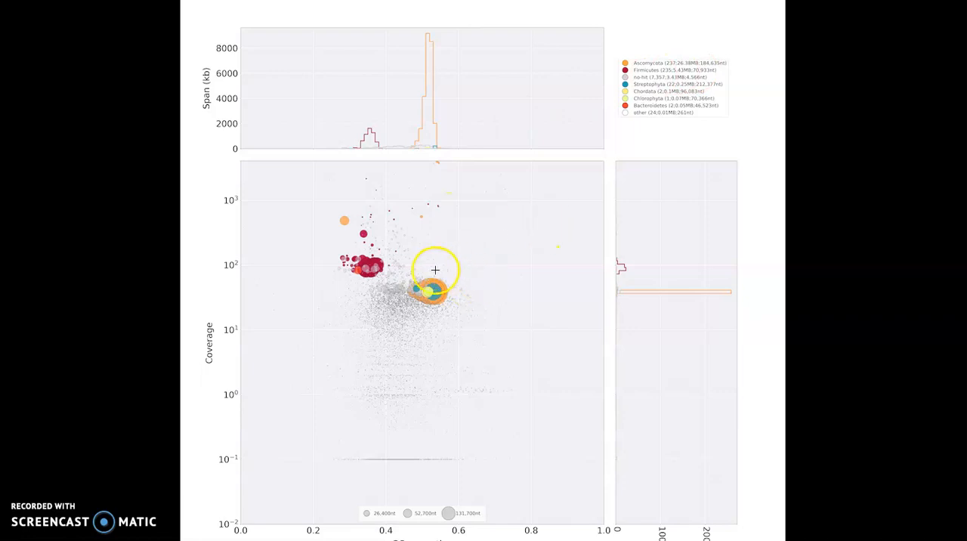
mouse_move(592, 162)
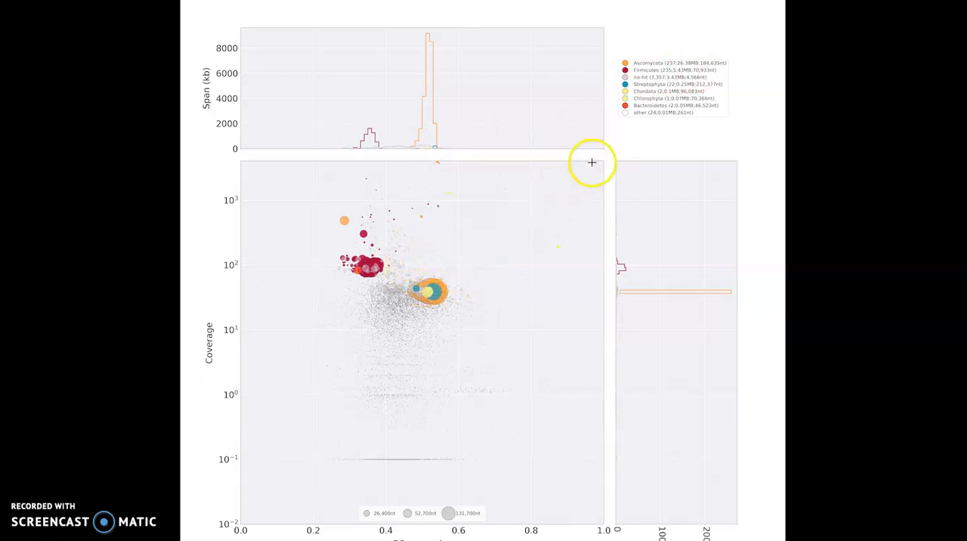
mouse_move(593, 161)
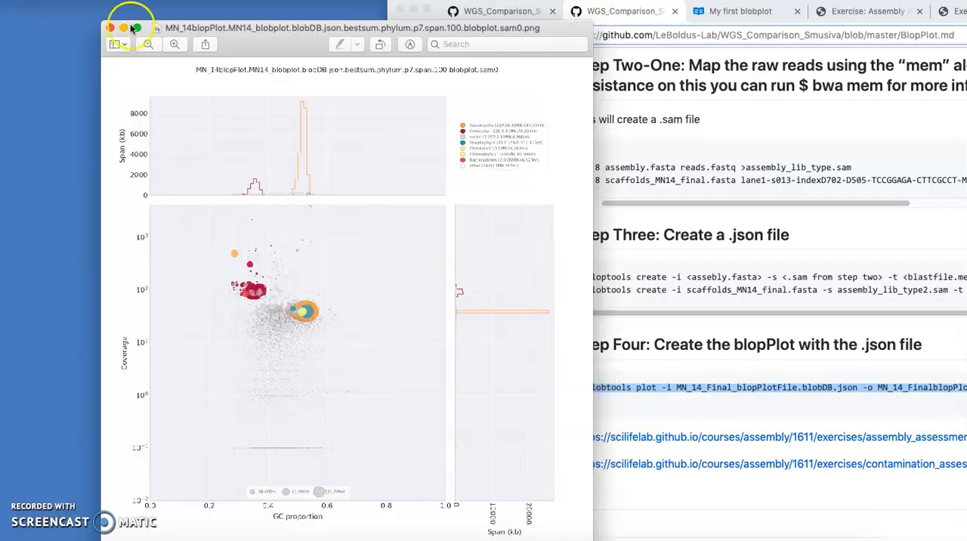
Step: Close the blobplot image, then close the read-coverage bar chart after viewing it
left_click(112, 27)
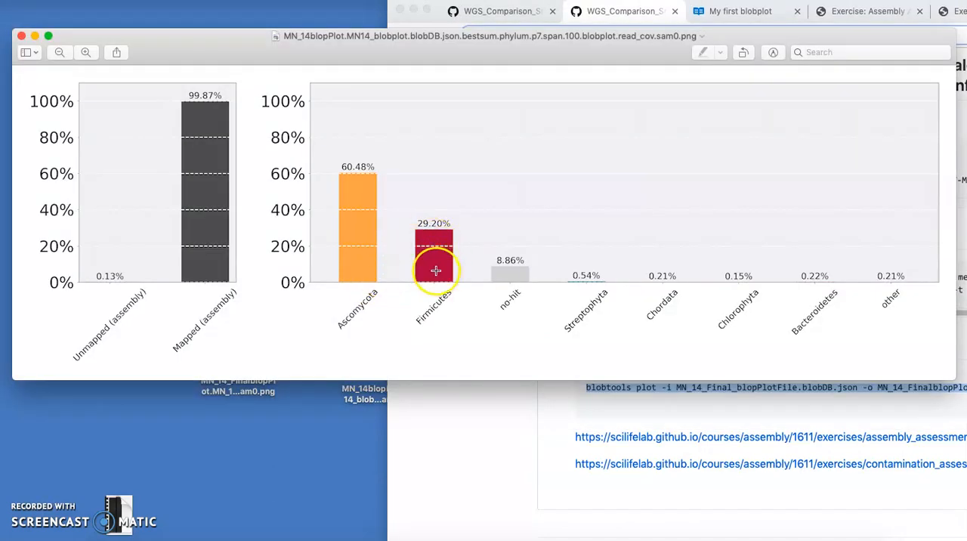
mouse_move(287, 266)
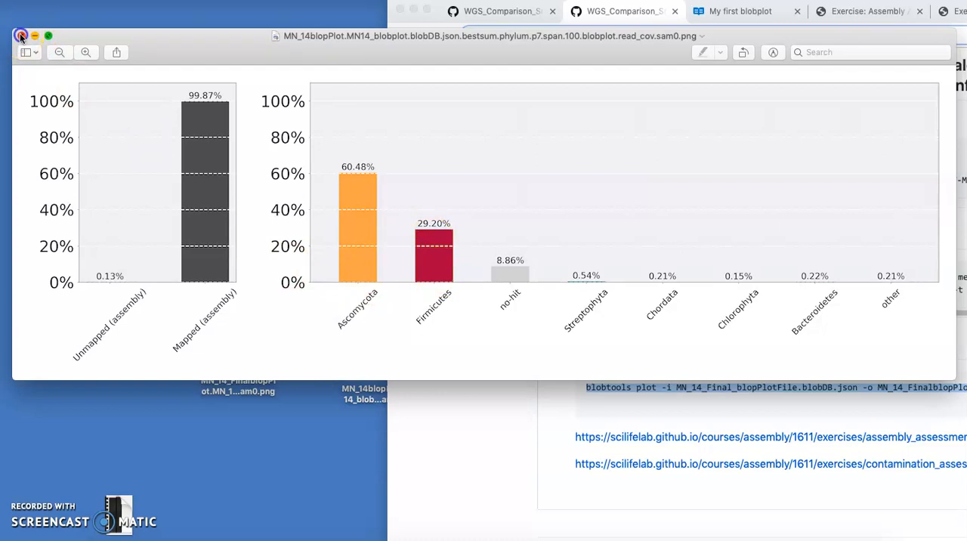
left_click(21, 37)
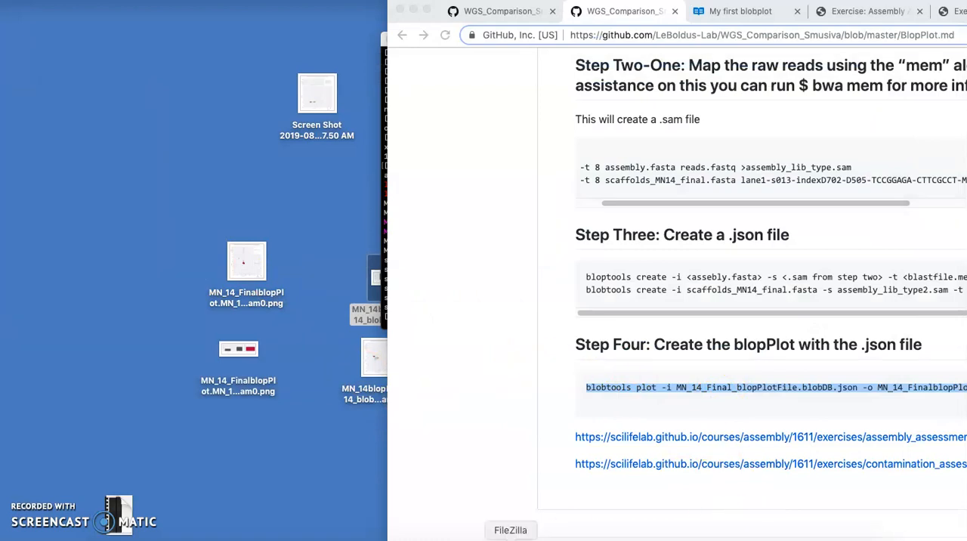
mouse_move(549, 529)
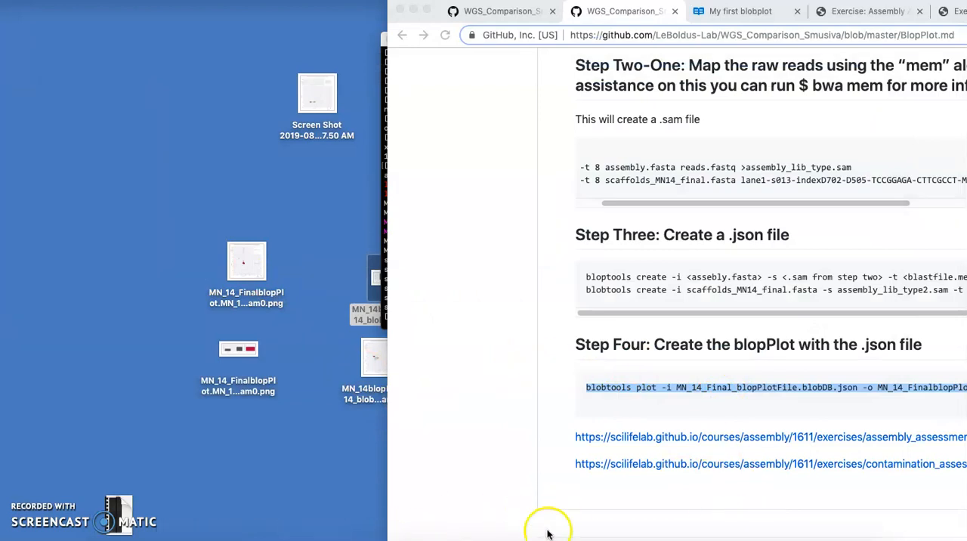
mouse_move(31, 521)
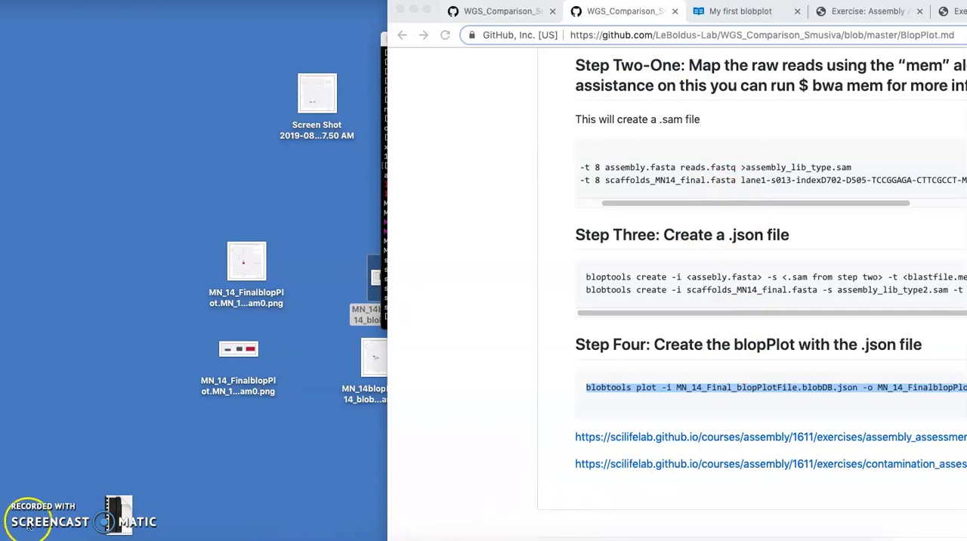